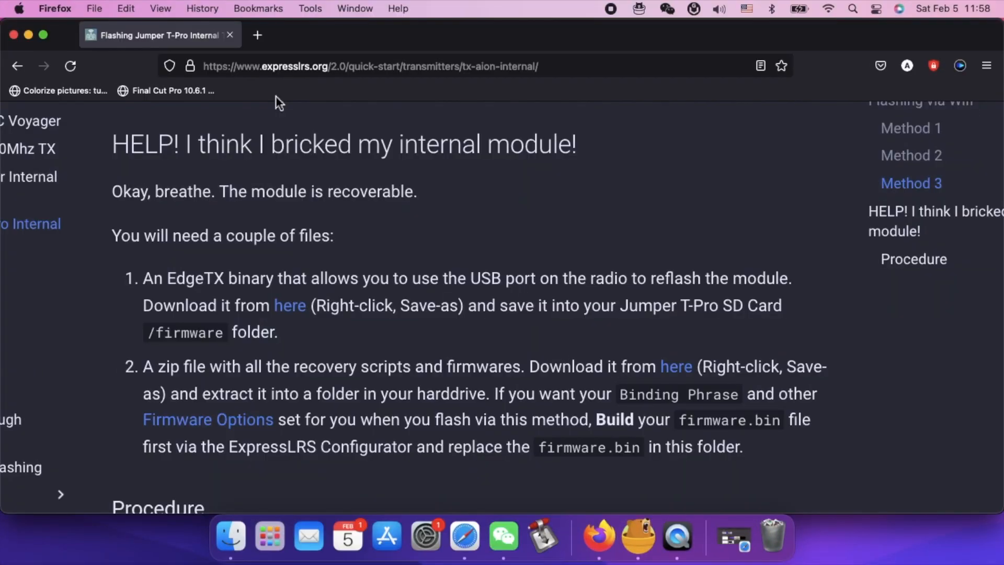
mouse_move(504, 69)
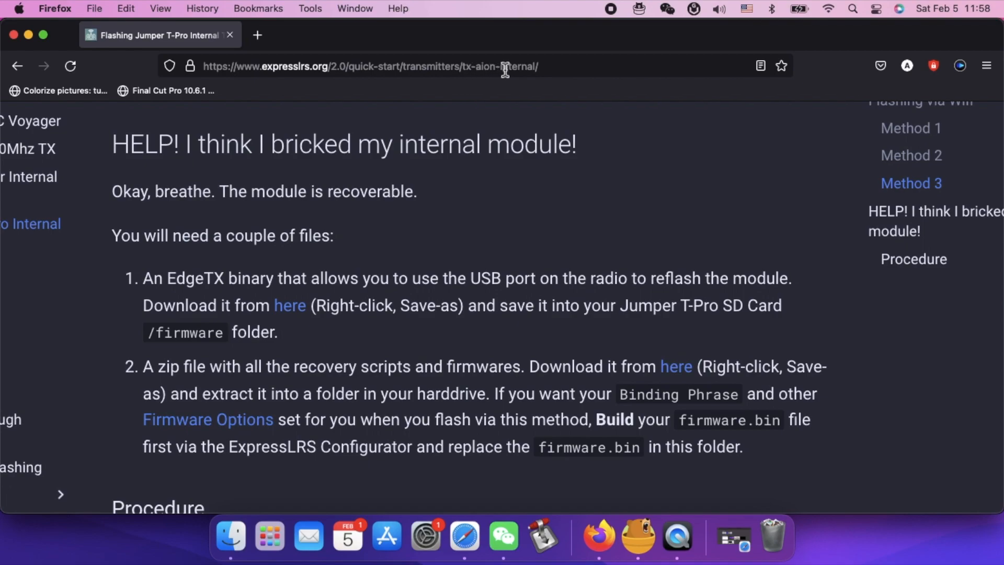
mouse_move(146, 278)
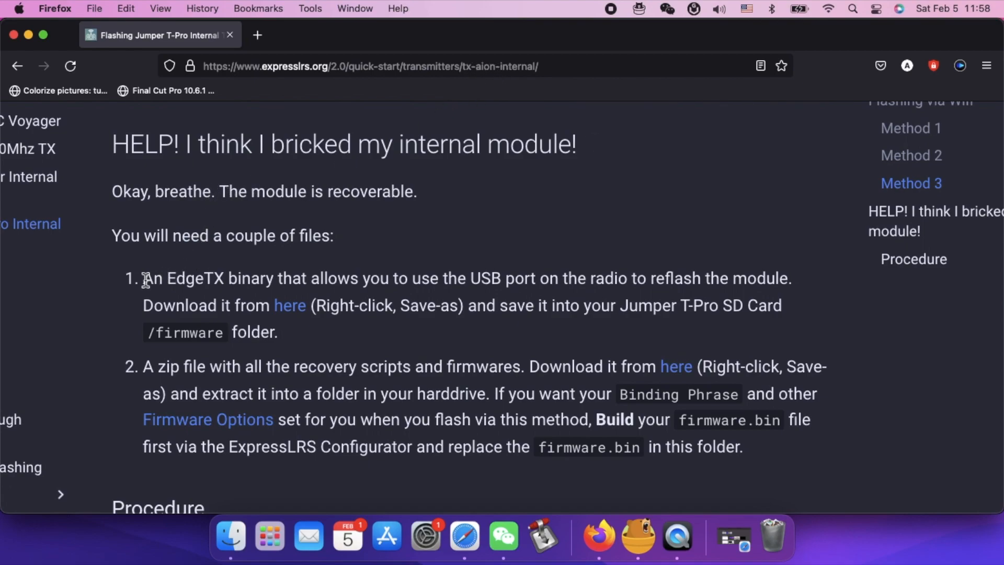
mouse_move(278, 282)
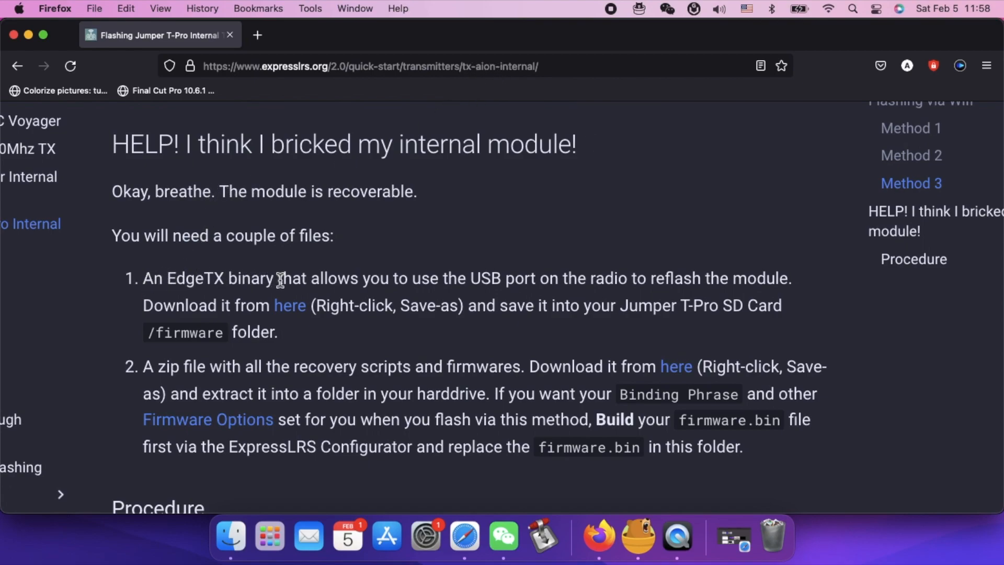
mouse_move(289, 306)
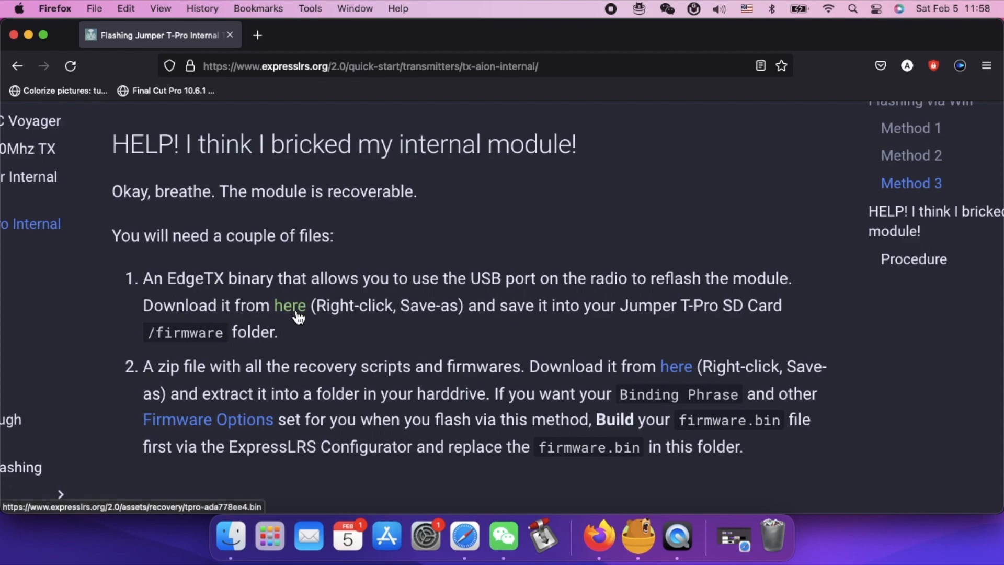
Download the T-Pro EdgeTX binary tpro-ada778ee4.bin and move it into the TPRO ELRS folder.
click(289, 306)
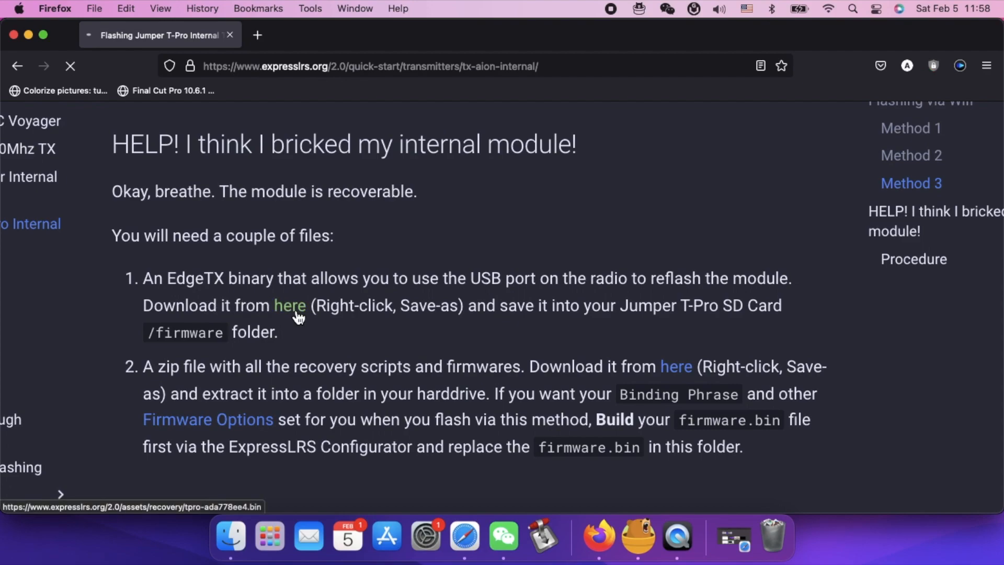
click(288, 305)
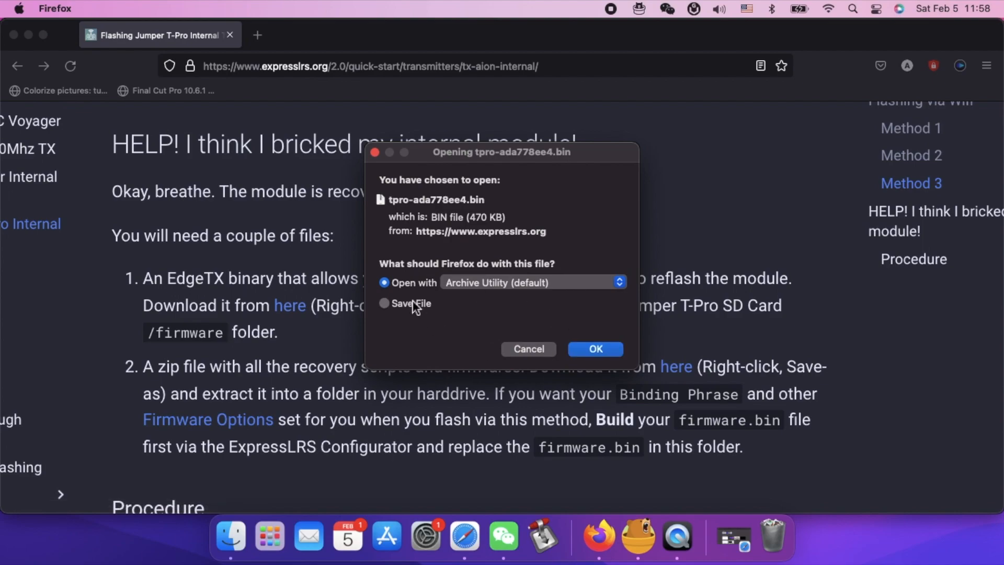
right_click(181, 89)
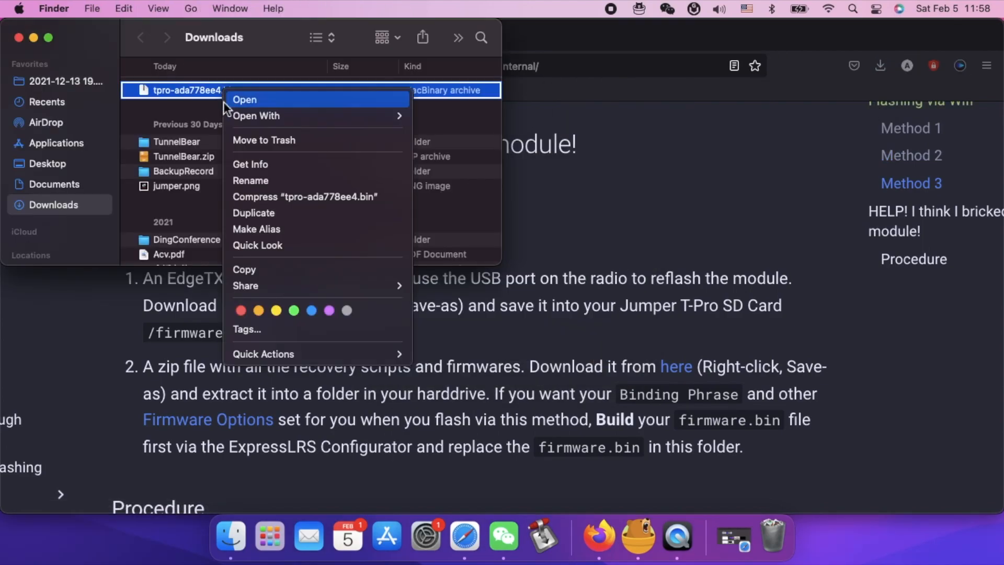
click(244, 99)
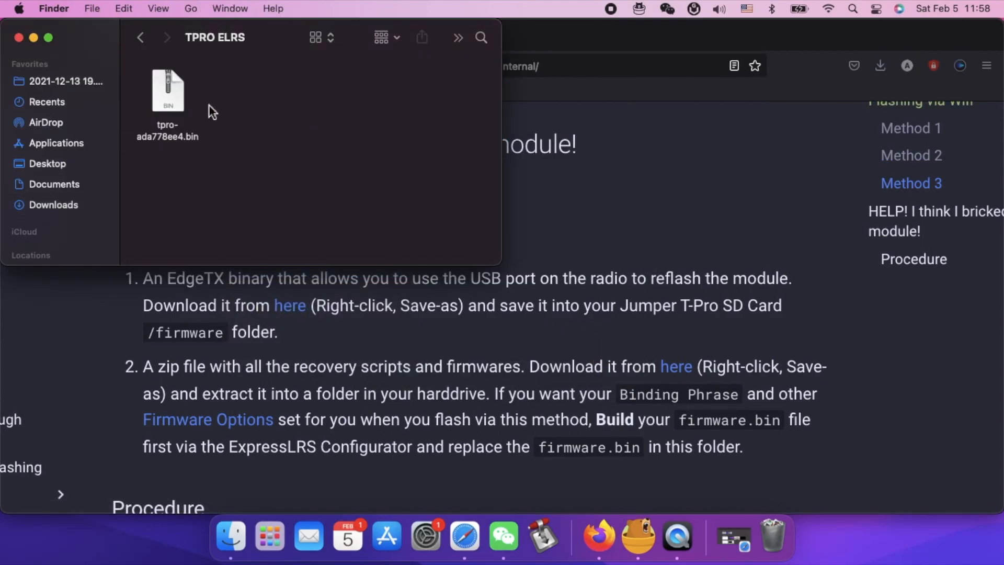
click(168, 90)
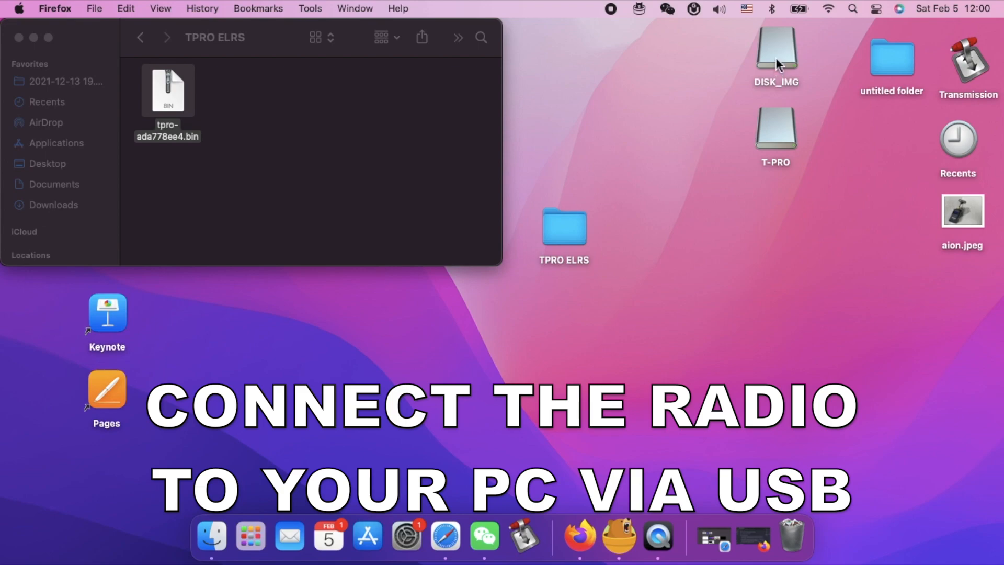
Open the radio's DISK_IMG drive and its FIRMWARE folder.
click(776, 51)
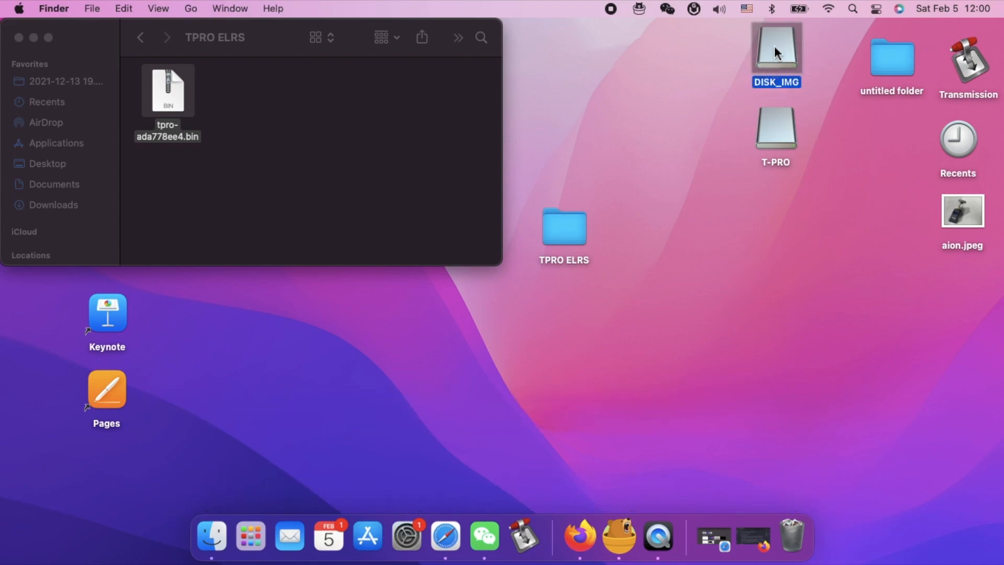
mouse_move(787, 51)
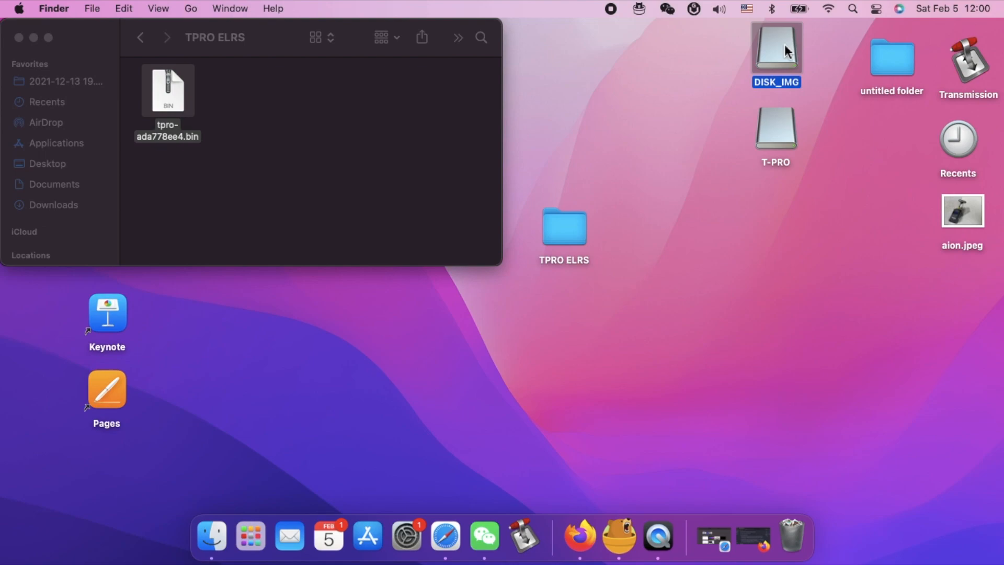
double_click(776, 54)
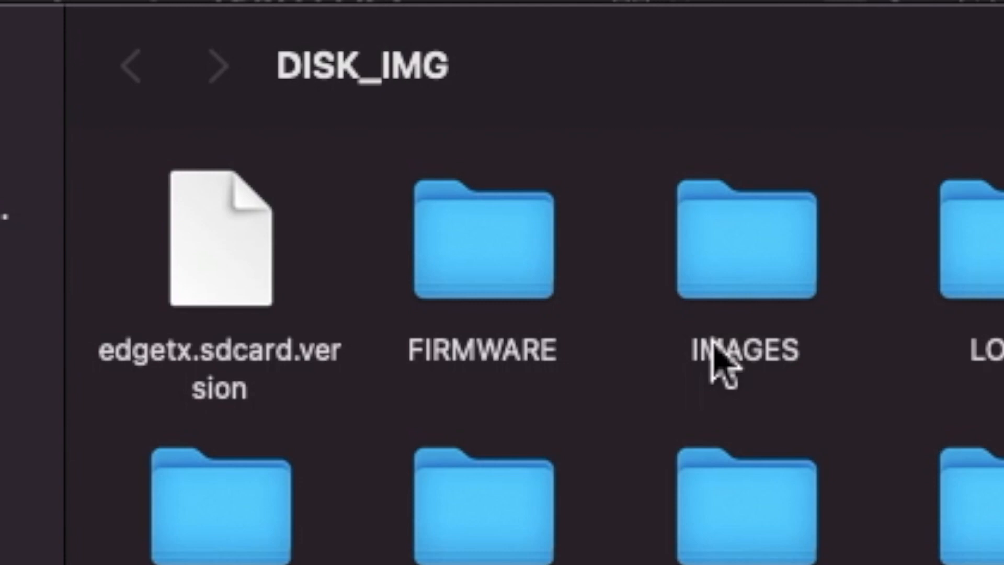
double_click(484, 246)
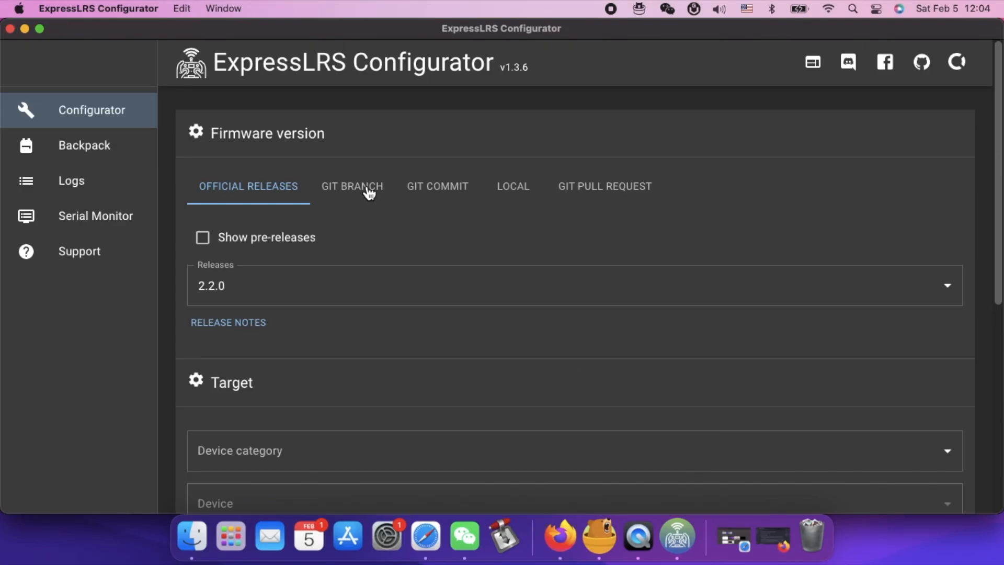
Use the master git branch and choose Jumper 2.4 GHz as the device category.
click(352, 186)
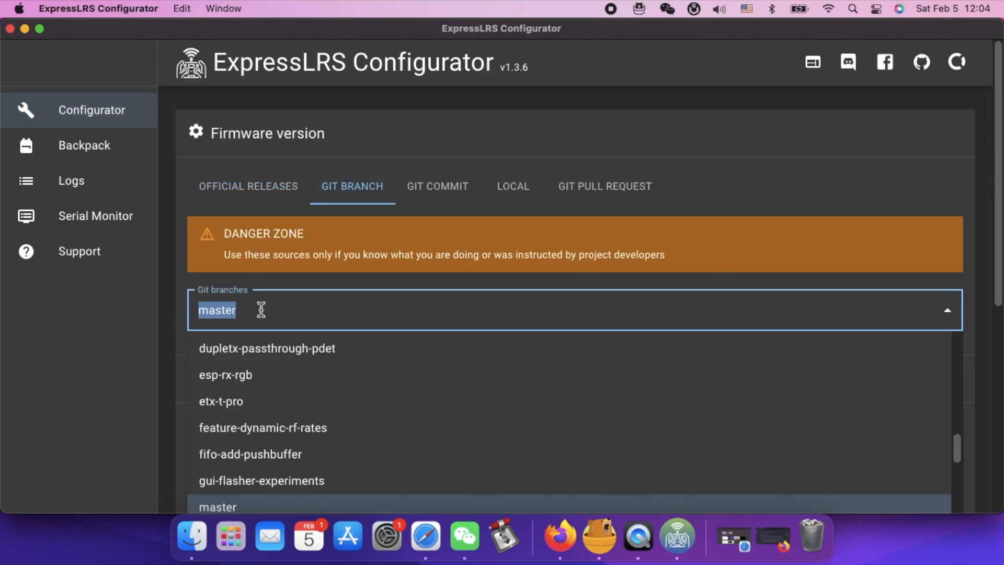
mouse_move(254, 511)
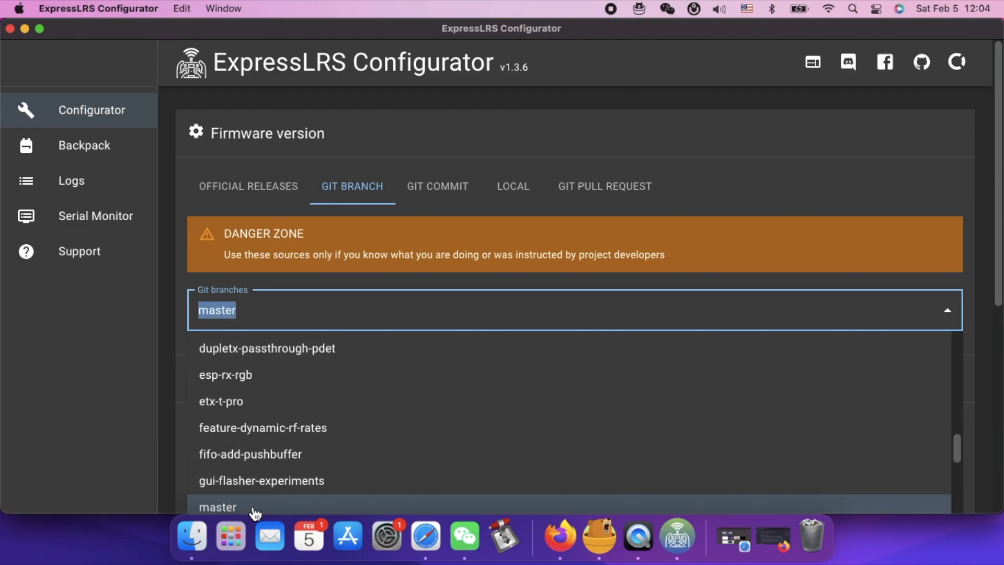
click(217, 507)
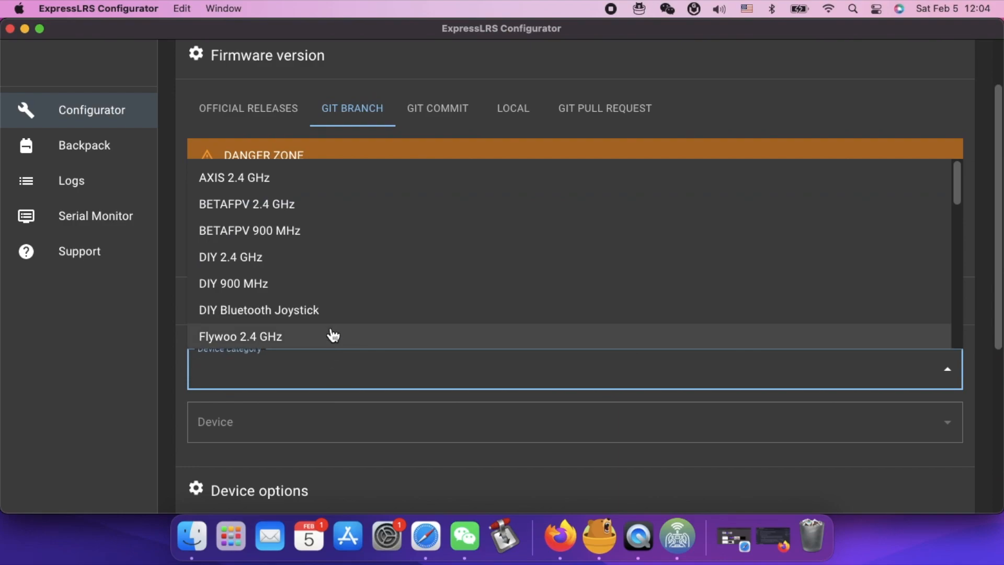
scroll(down, 3)
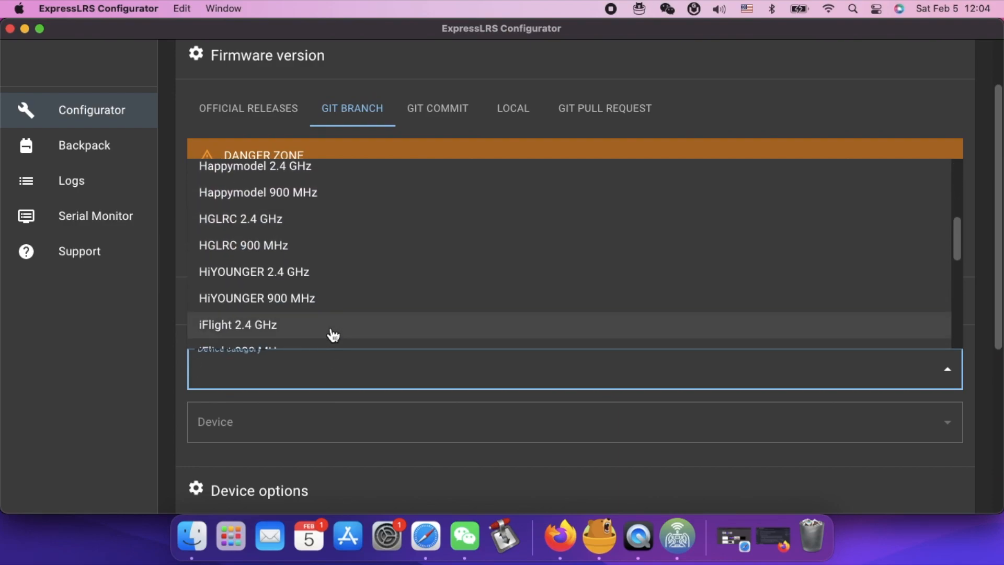
scroll(down, 3)
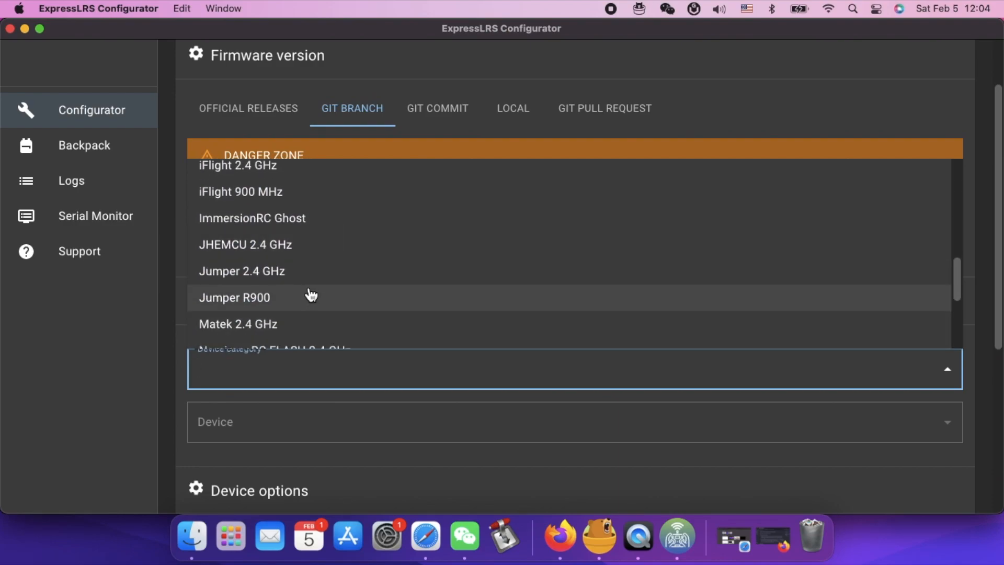
click(242, 270)
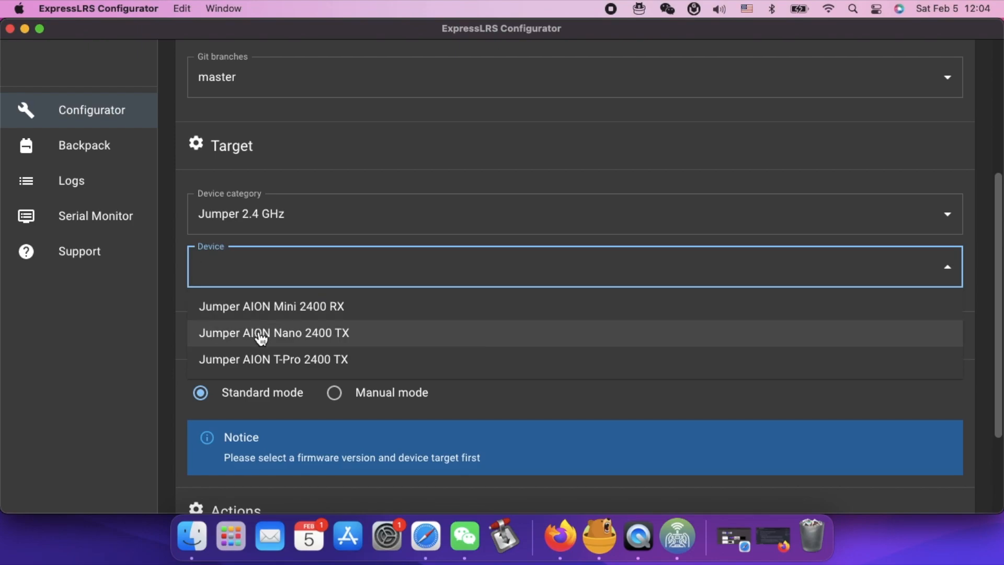
mouse_move(329, 373)
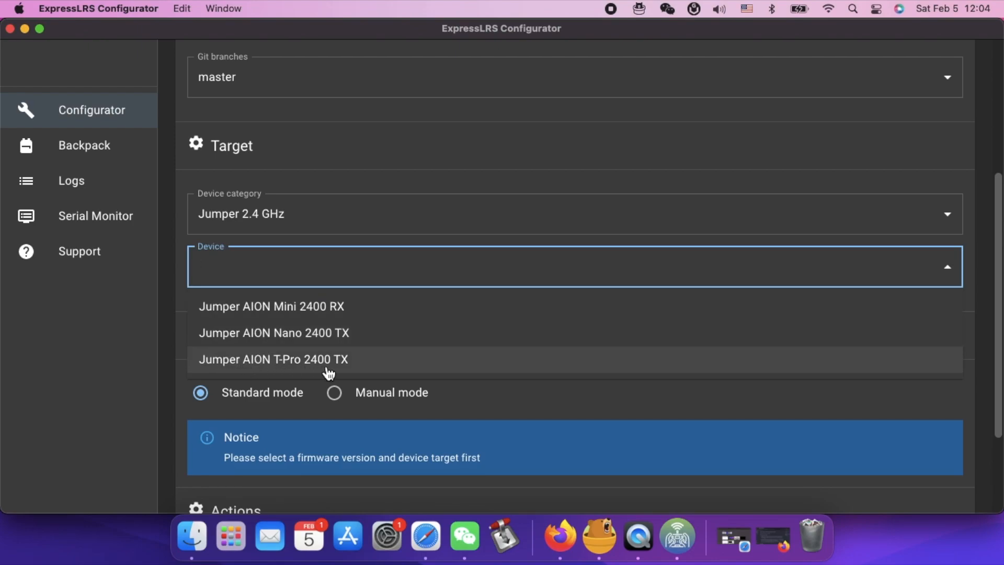
mouse_move(340, 374)
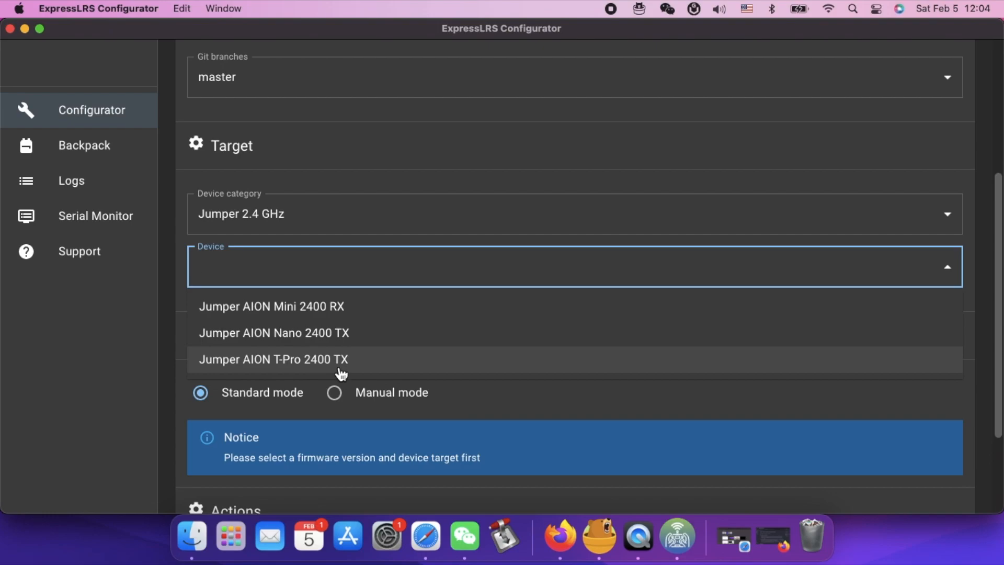
Select Jumper AION T-Pro 2400 TX with EdgeTX passthrough and start Build & Flash.
click(272, 359)
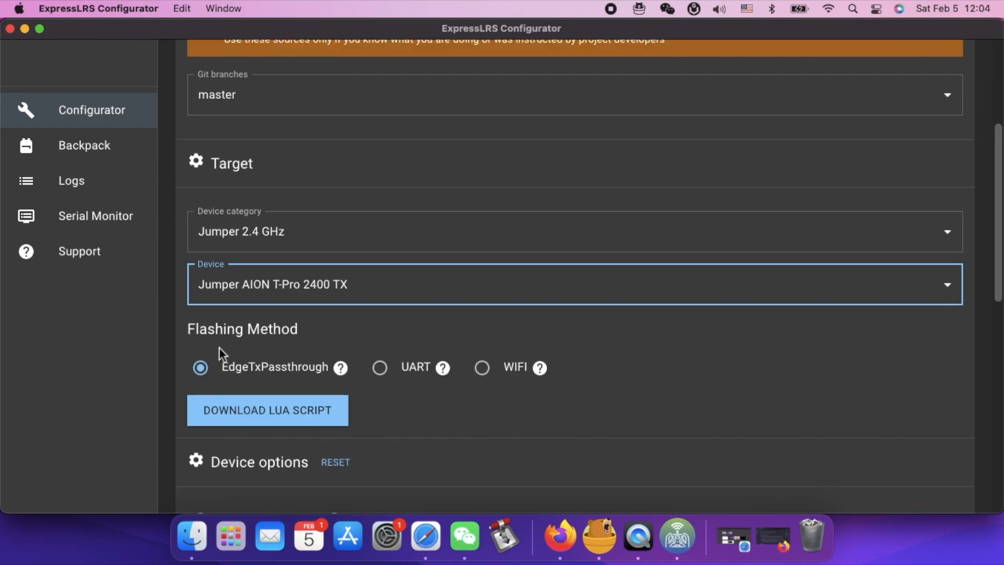
mouse_move(331, 370)
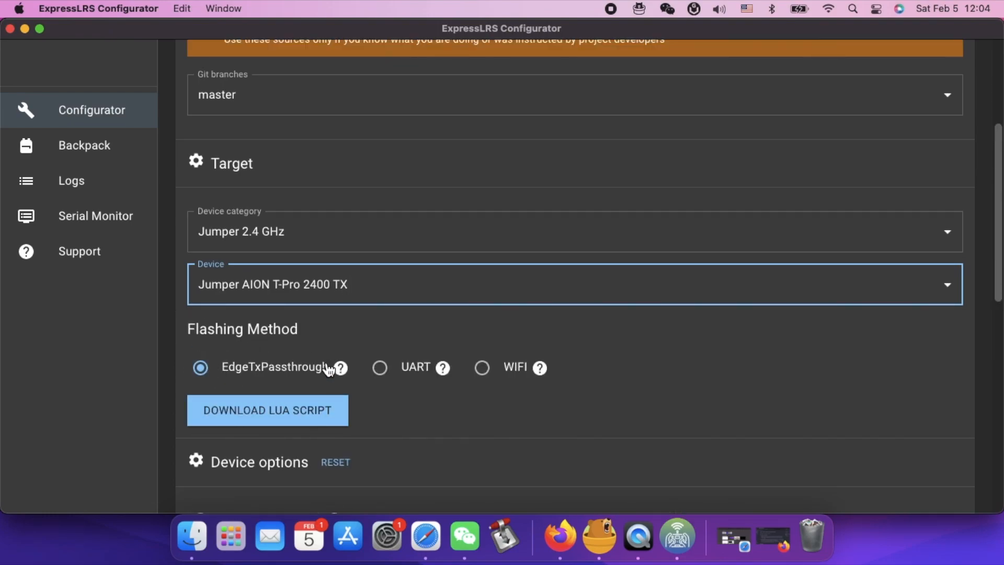
scroll(down, 3)
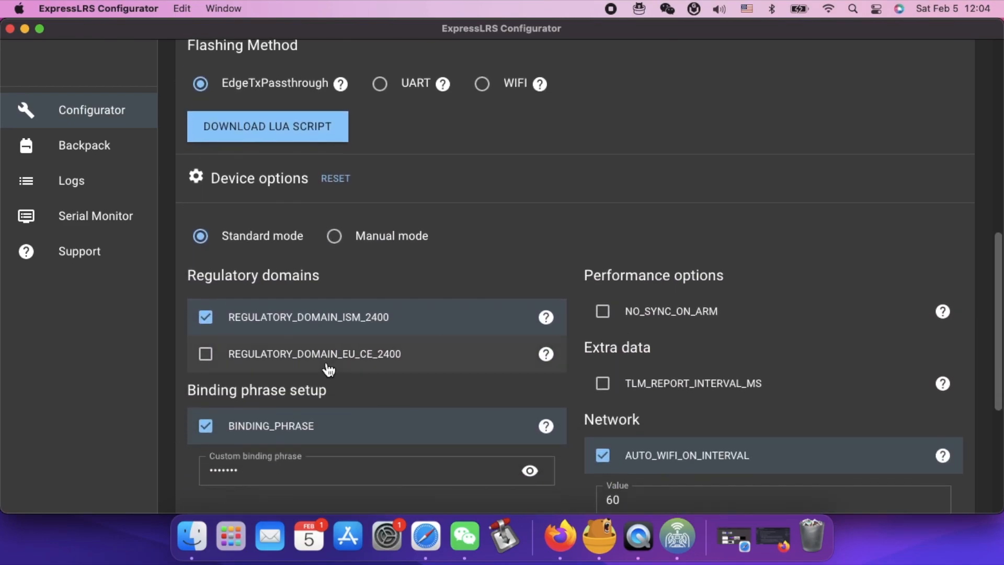
scroll(down, 3)
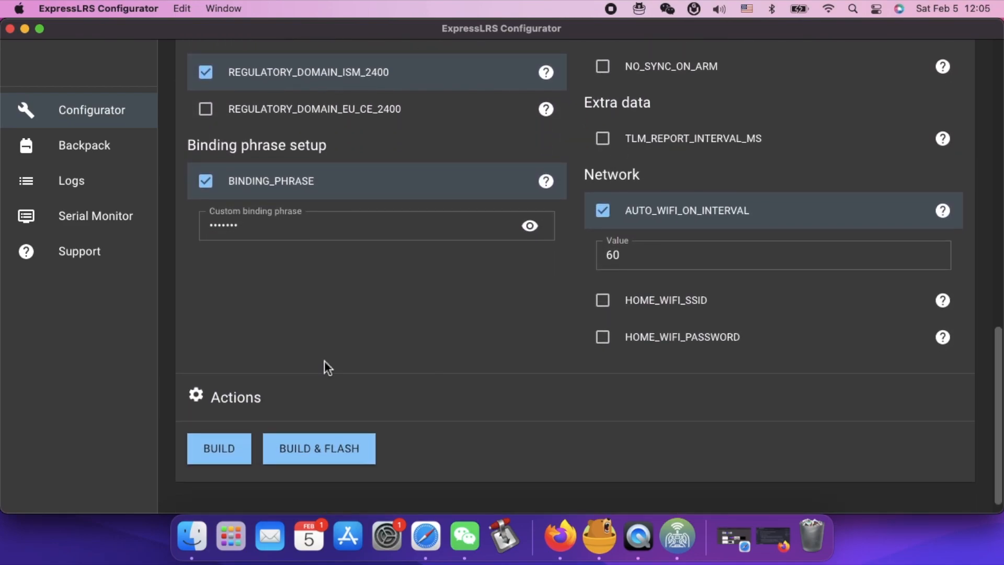
mouse_move(345, 411)
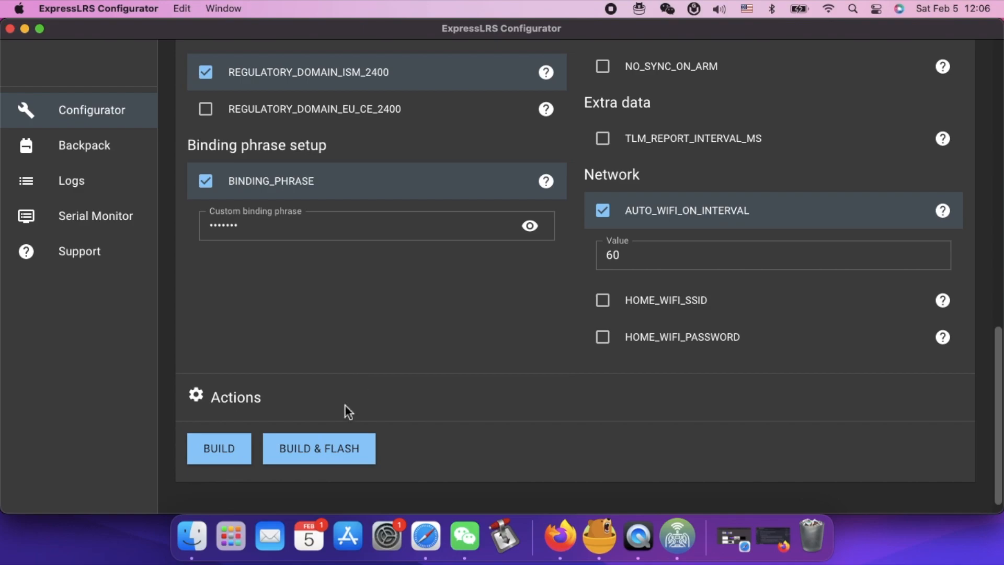
click(219, 448)
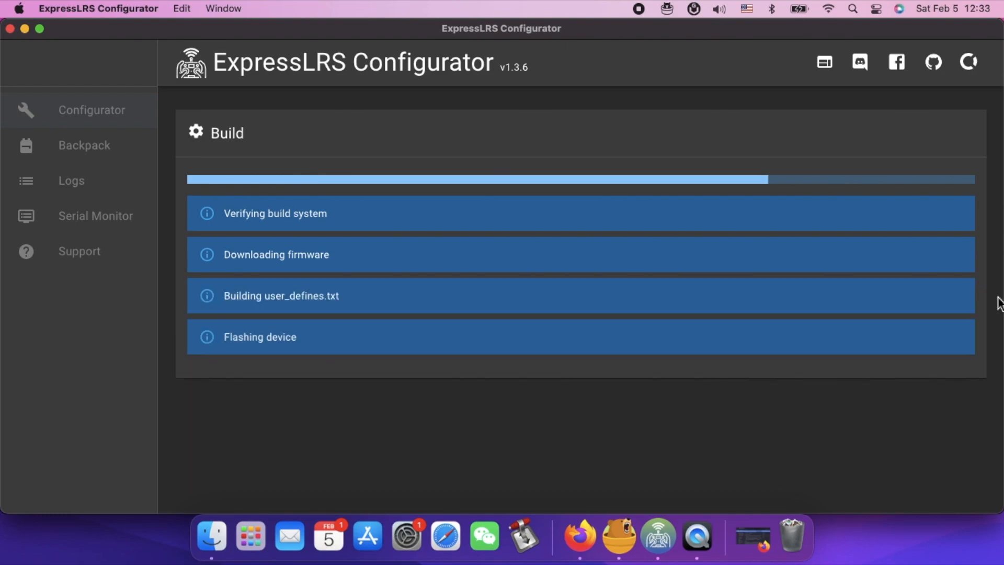
Scroll through the build logs until the Result section shows Success.
scroll(down, 3)
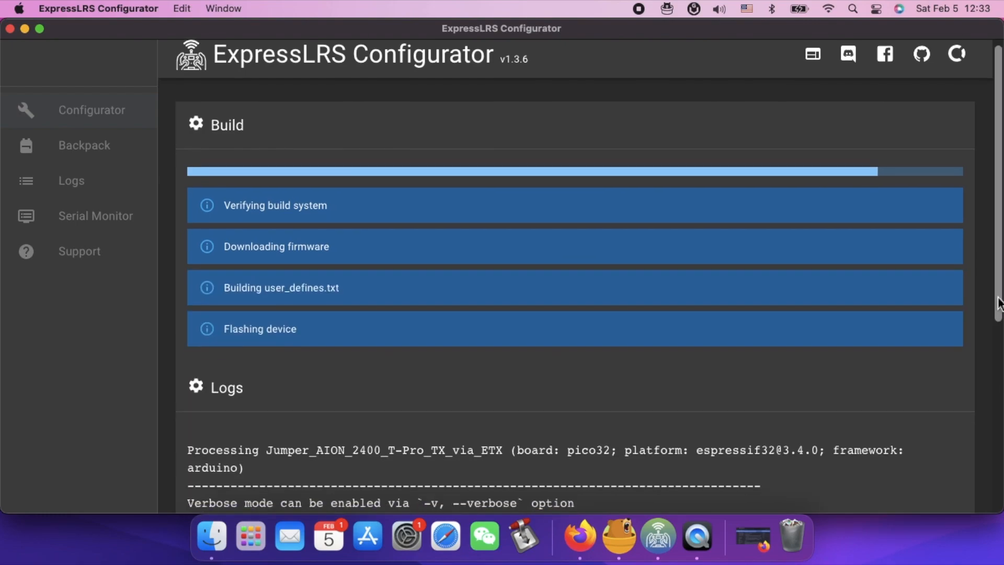
scroll(down, 3)
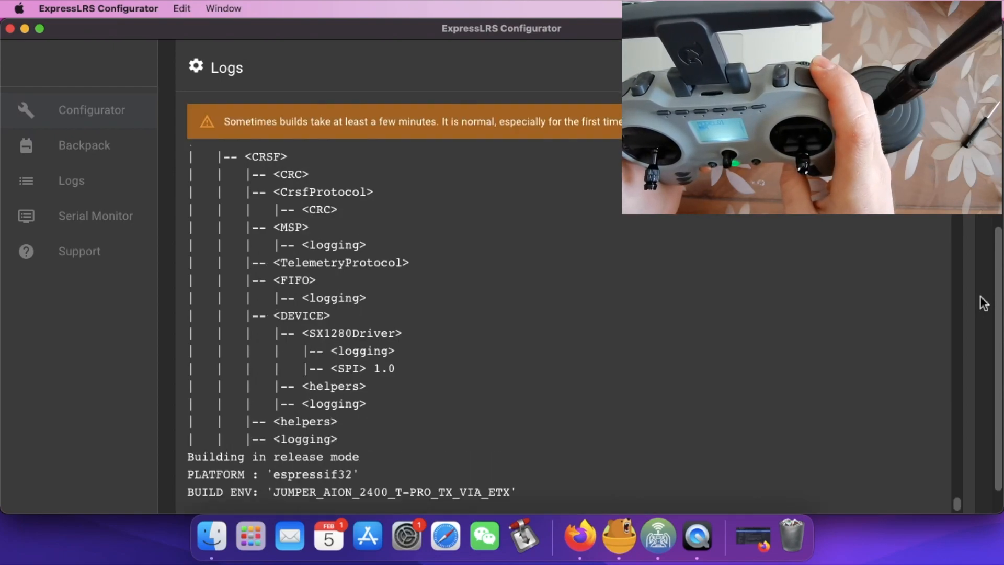
scroll(down, 3)
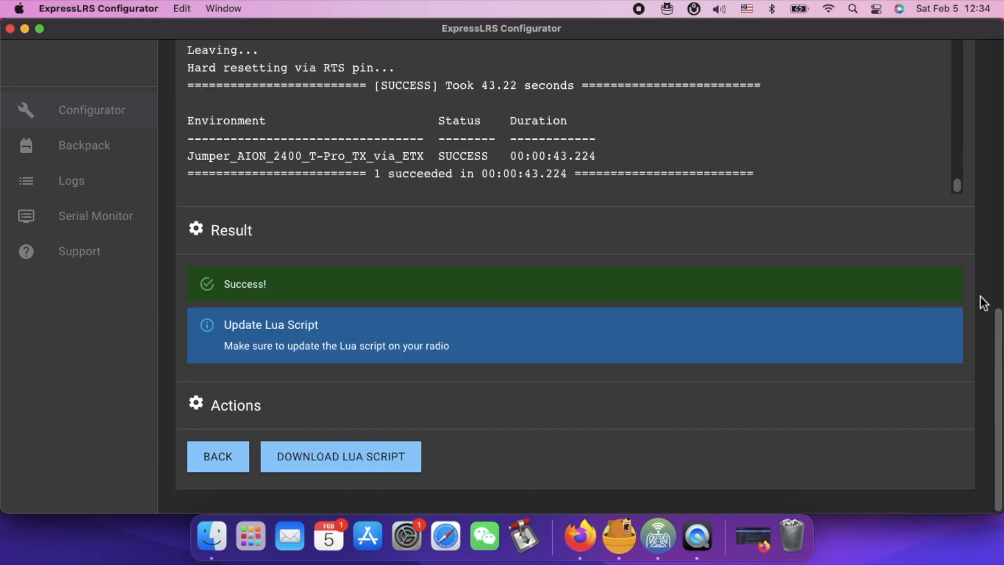
mouse_move(788, 305)
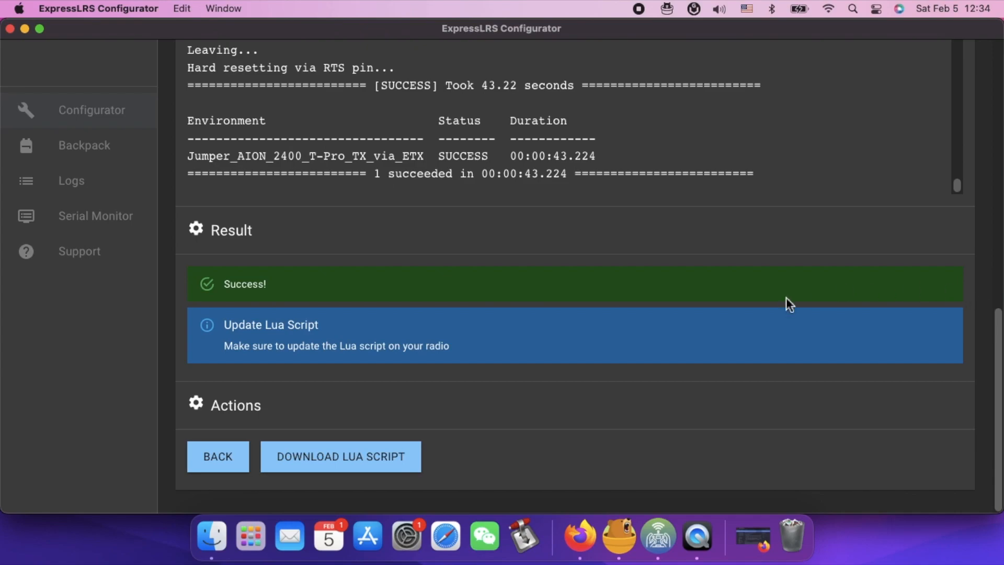
mouse_move(283, 276)
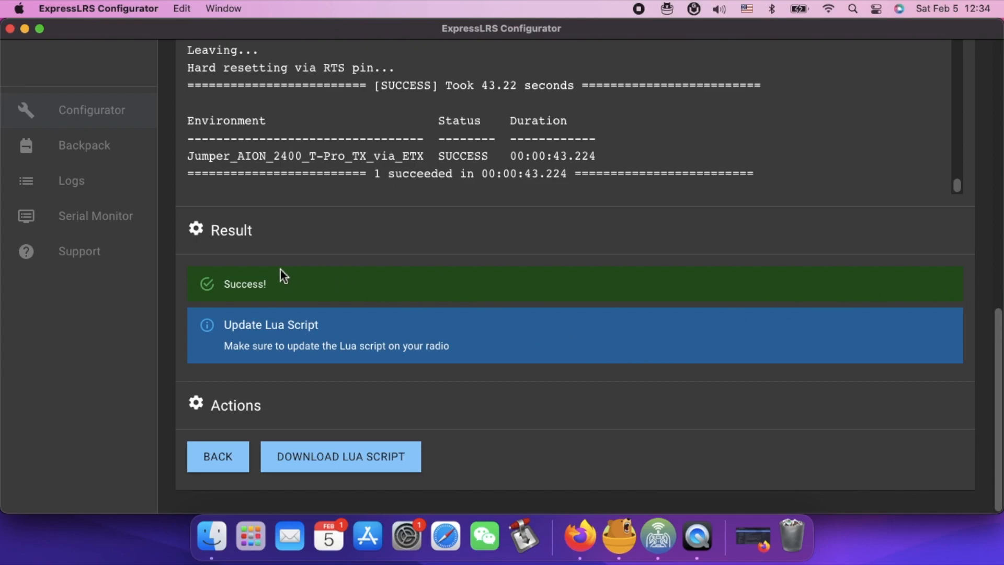
mouse_move(189, 317)
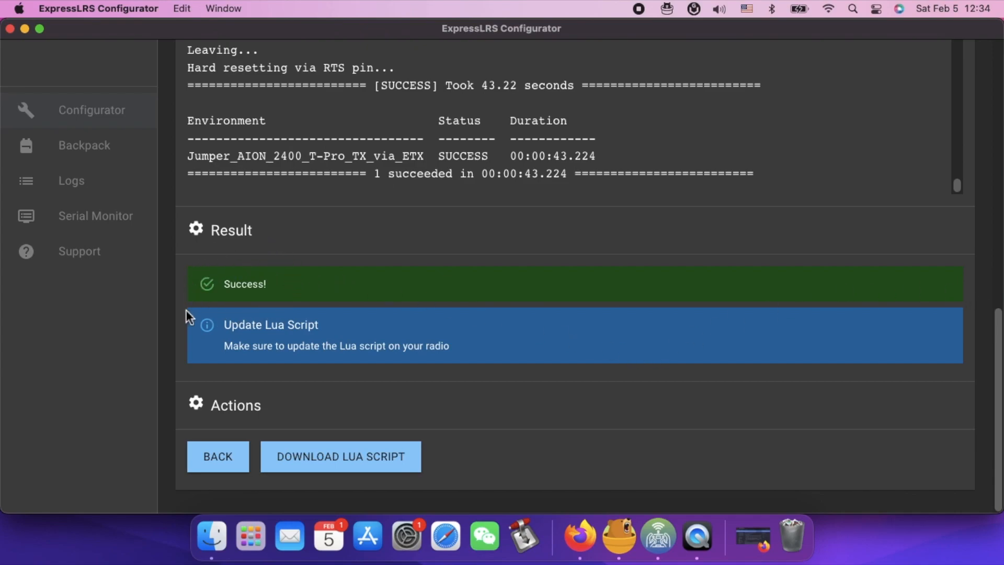